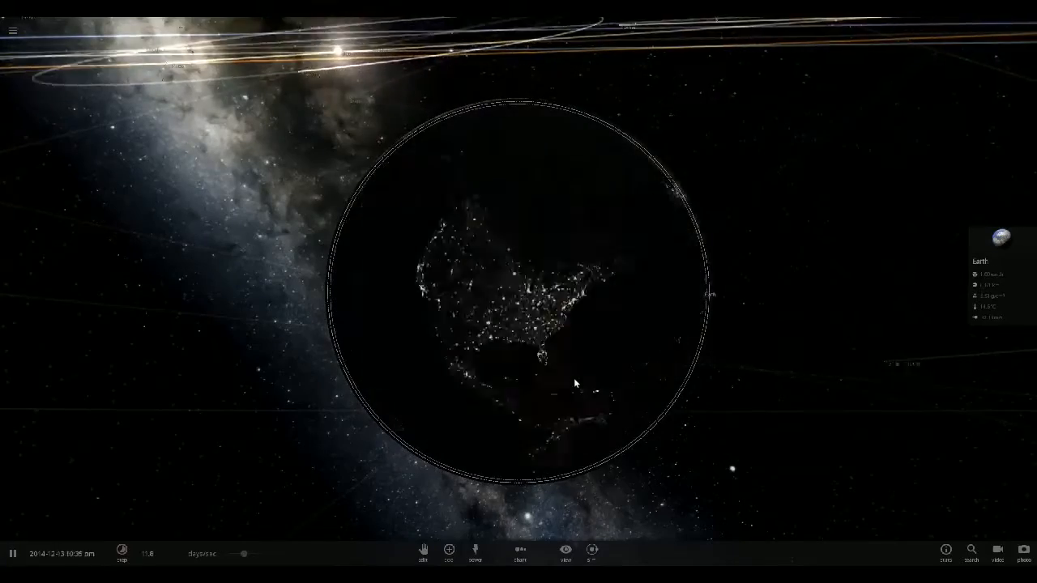
Step: Open the Add catalog in Launch mode, showing comets and dwarf planets
{"action": "left_click", "coordinate": [121, 554]}
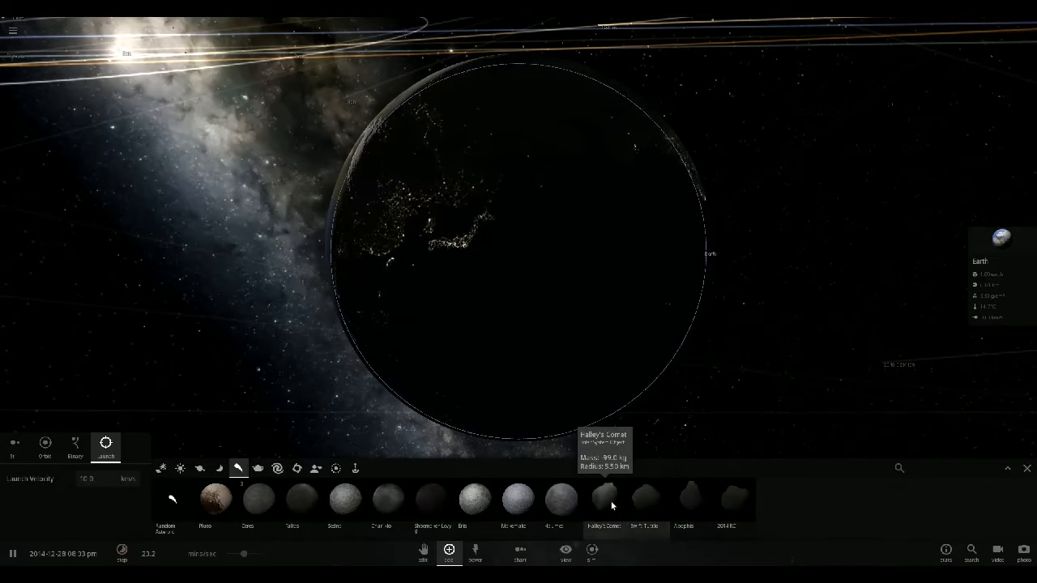
{"action": "mouse_move", "coordinate": [474, 499]}
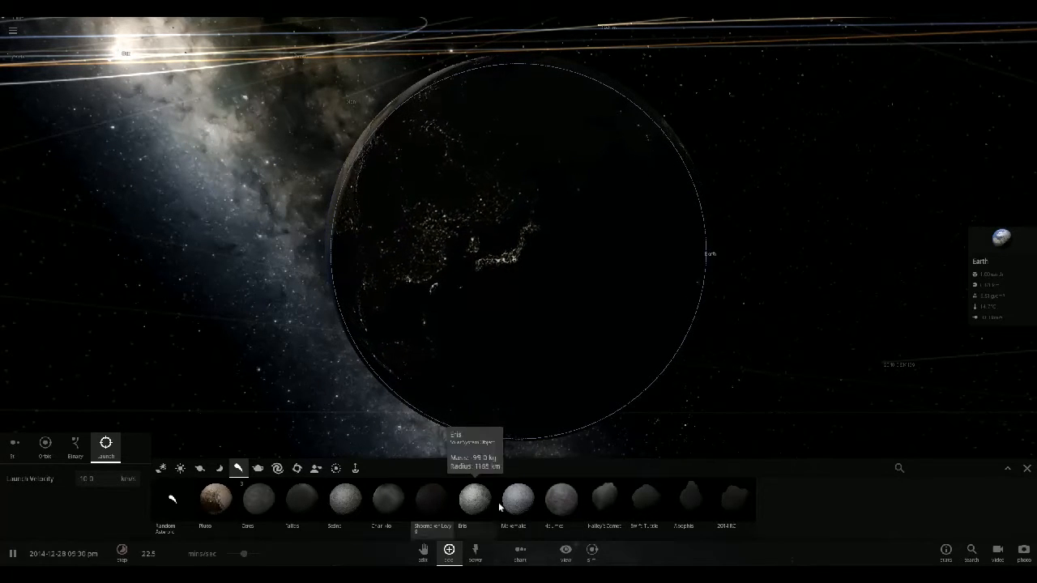
{"action": "mouse_move", "coordinate": [719, 505]}
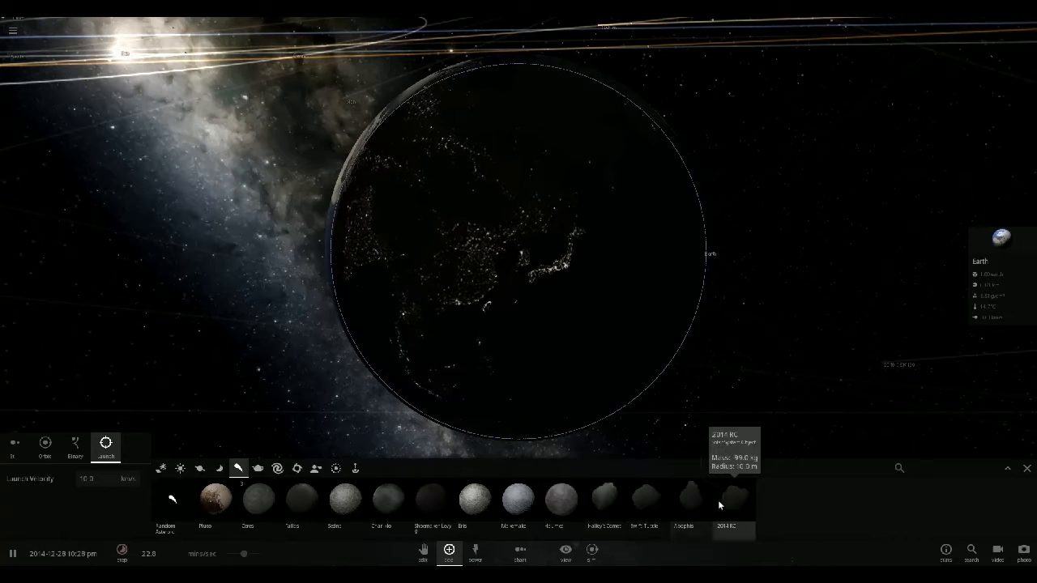
{"action": "mouse_move", "coordinate": [387, 498]}
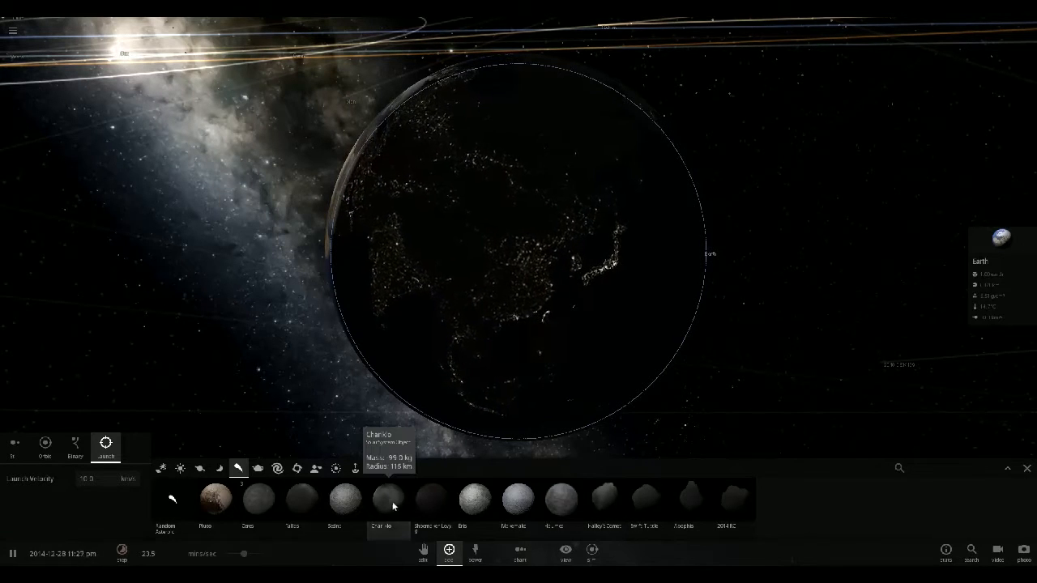
{"action": "mouse_move", "coordinate": [369, 503]}
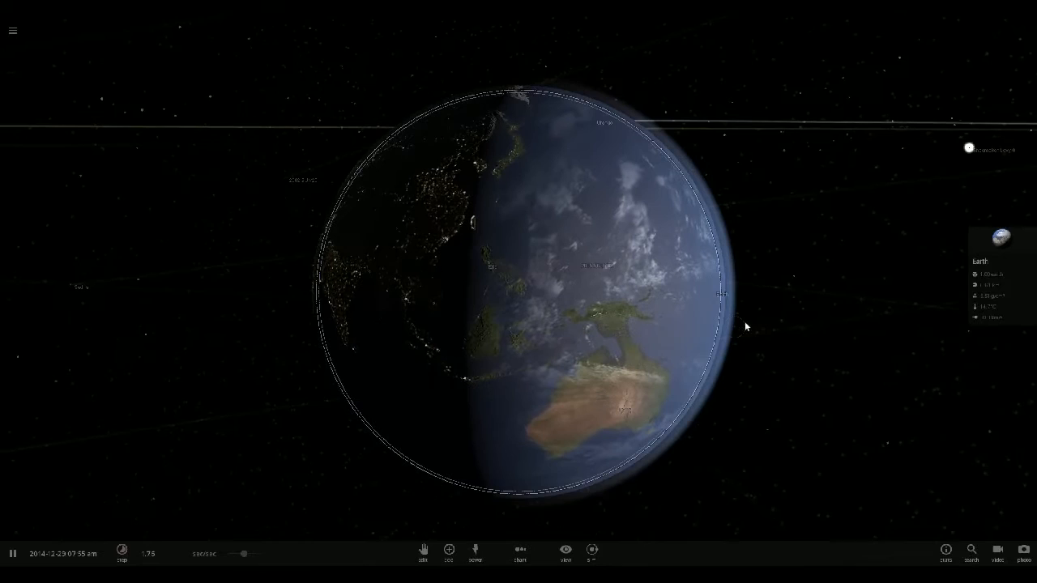
Step: Run the simulation while Shoemaker-Levy 9 trails in toward Earth's Pacific side
{"action": "left_click", "coordinate": [122, 554]}
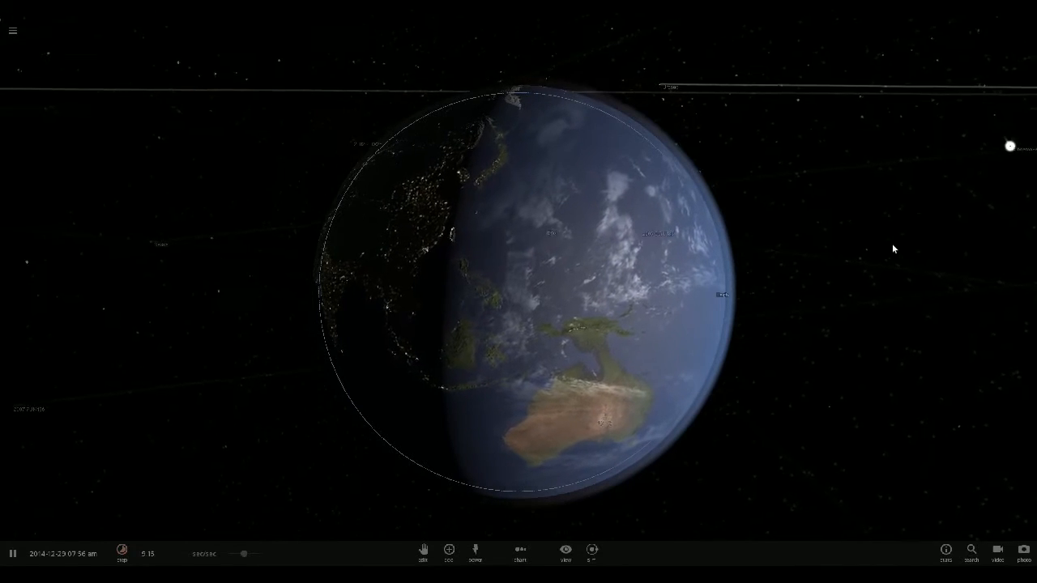
{"action": "left_click", "coordinate": [121, 554]}
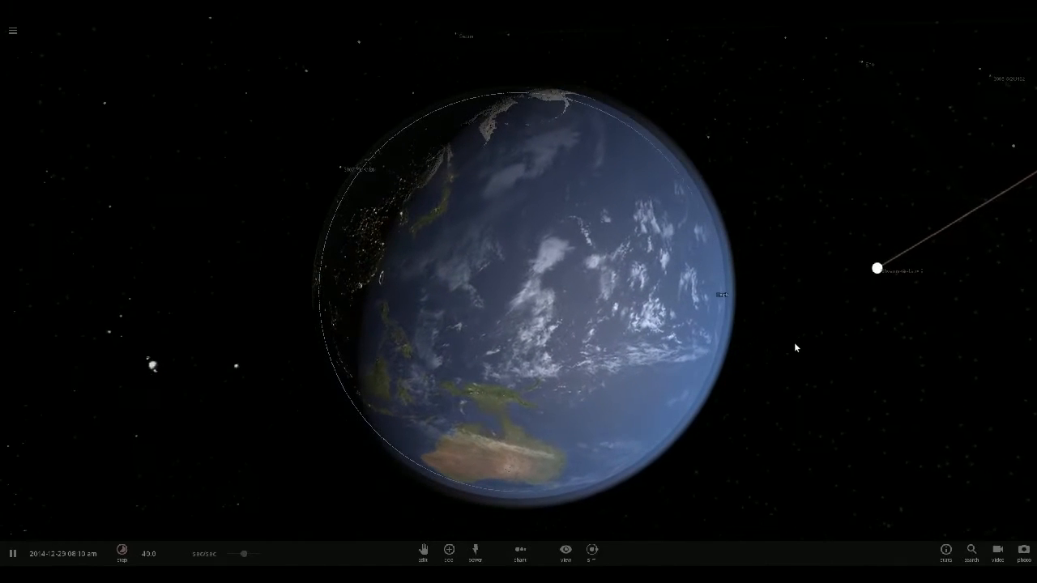
{"action": "left_click", "coordinate": [122, 554]}
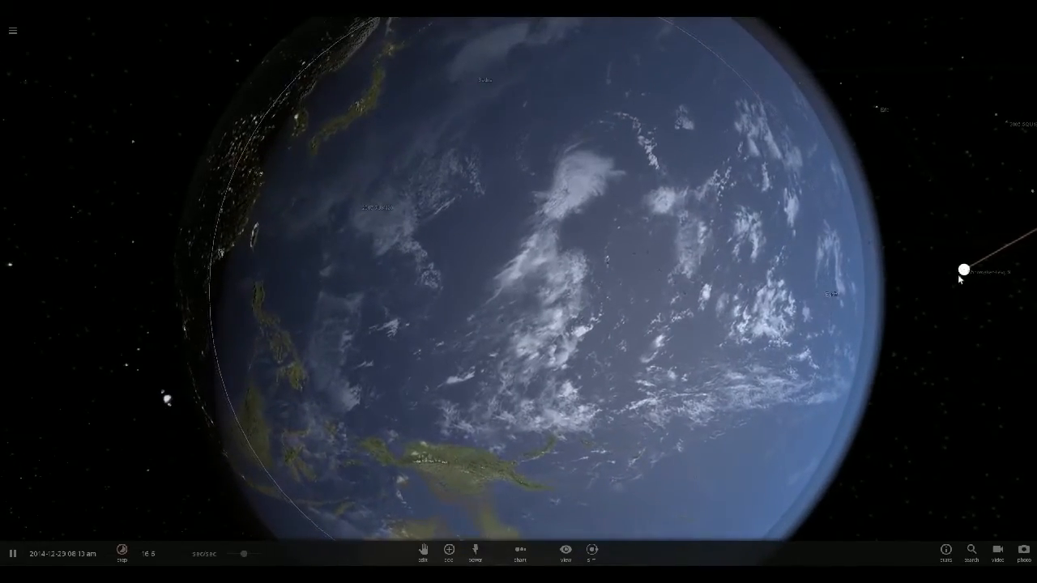
Step: Select Shoemaker-Levy 9 and watch it leave a small impact mark in the Pacific
{"action": "left_click", "coordinate": [963, 270]}
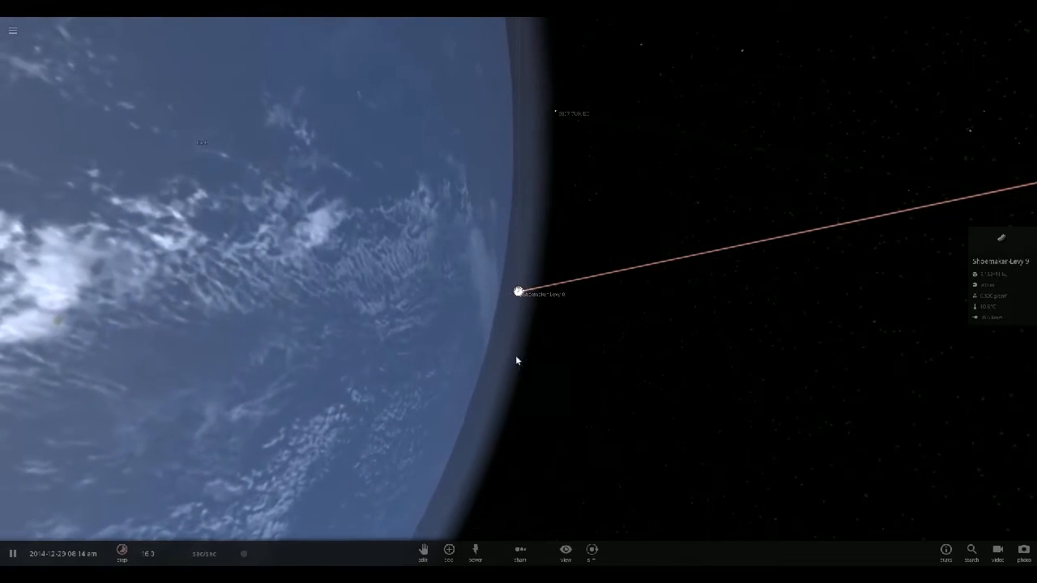
{"action": "left_click", "coordinate": [122, 553]}
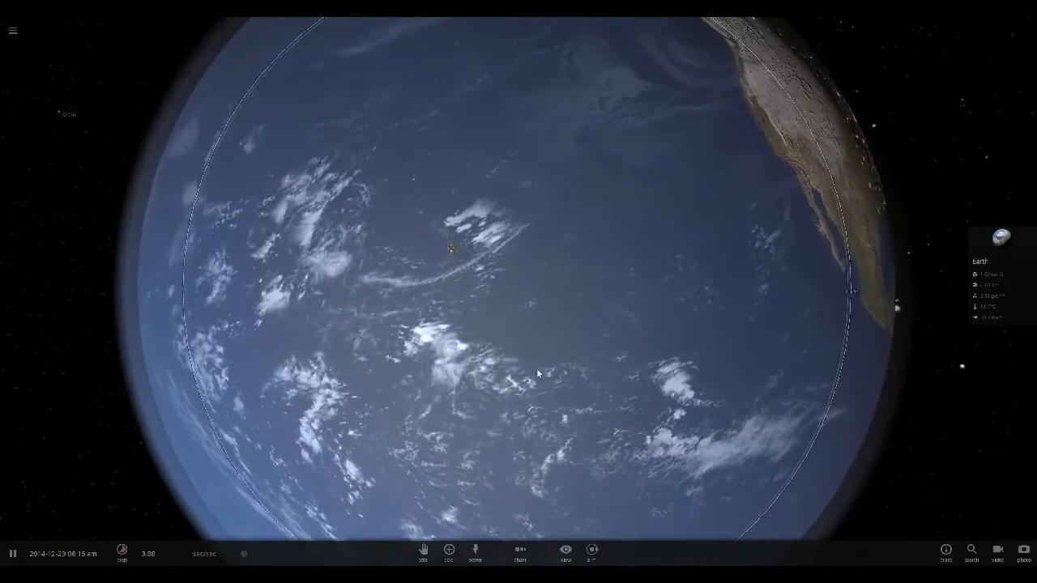
{"action": "scroll", "scroll_direction": "down", "scroll_amount": 3}
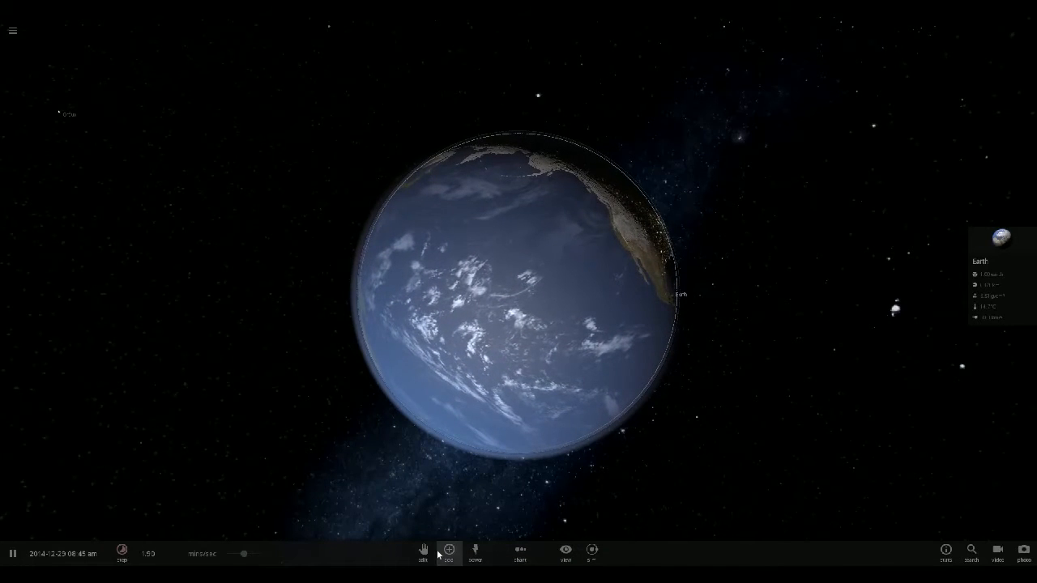
Step: Reopen the Add catalog of launchable comets and minor bodies
{"action": "left_click", "coordinate": [449, 552]}
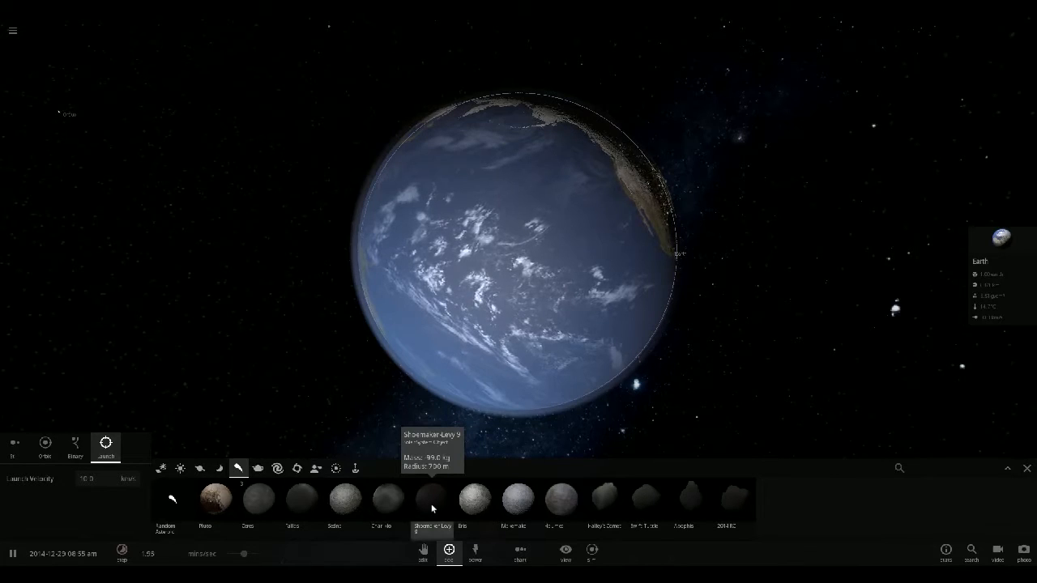
{"action": "mouse_move", "coordinate": [519, 498]}
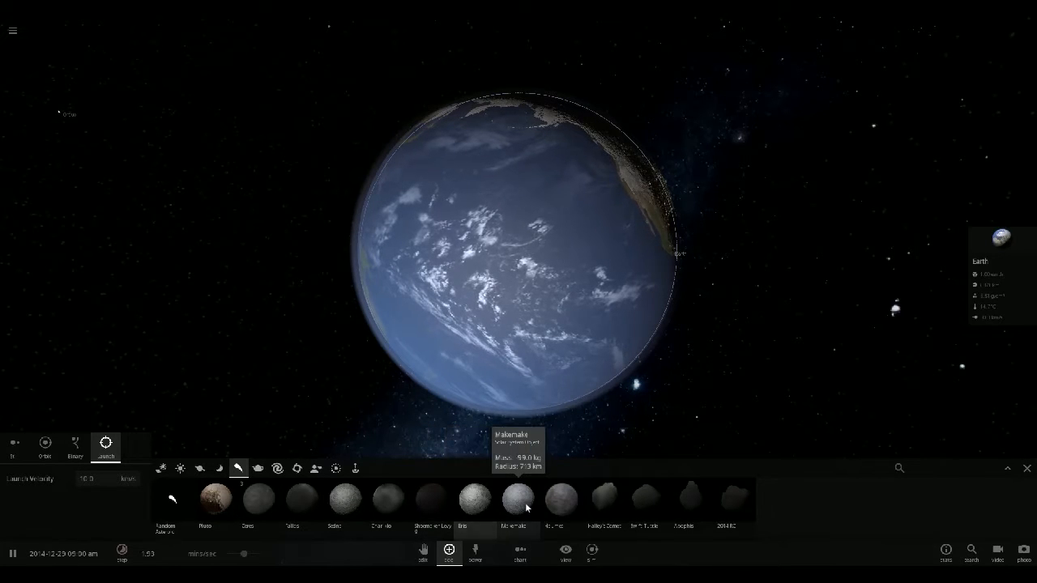
{"action": "mouse_move", "coordinate": [604, 498]}
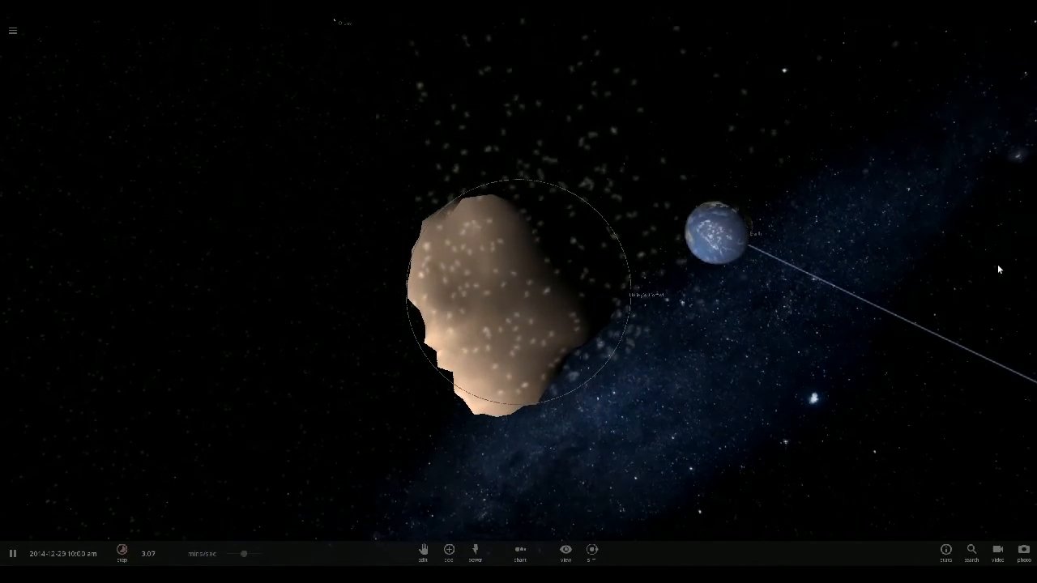
{"action": "mouse_move", "coordinate": [565, 552]}
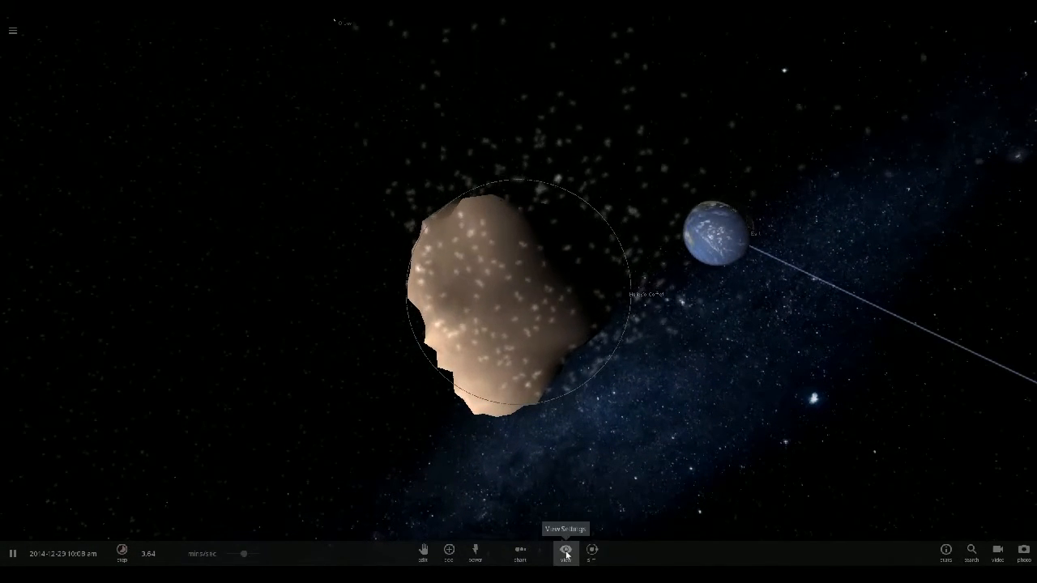
Step: Turn off object trails in View Settings
{"action": "left_click", "coordinate": [566, 553]}
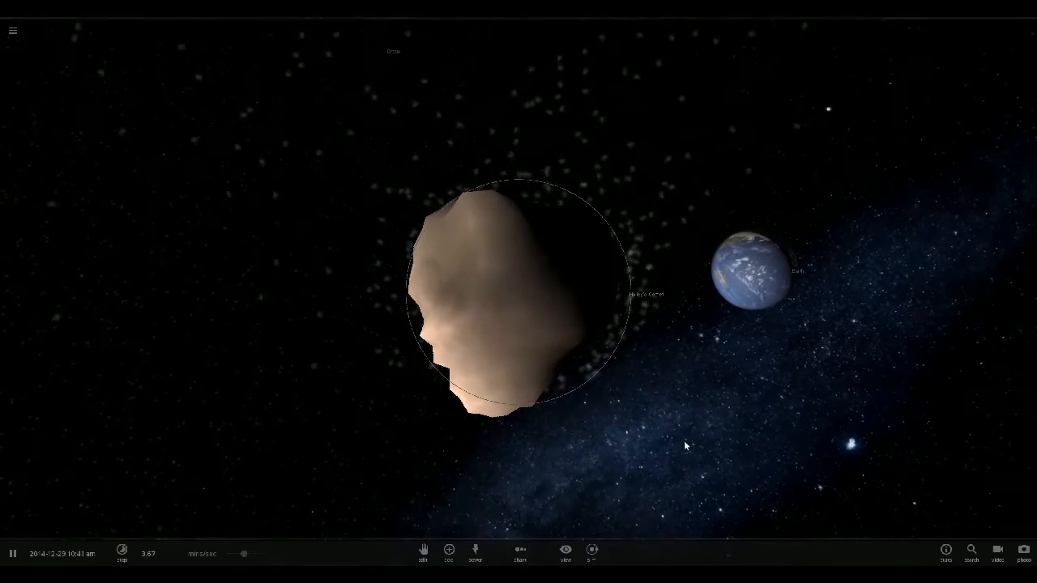
{"action": "left_click", "coordinate": [120, 553]}
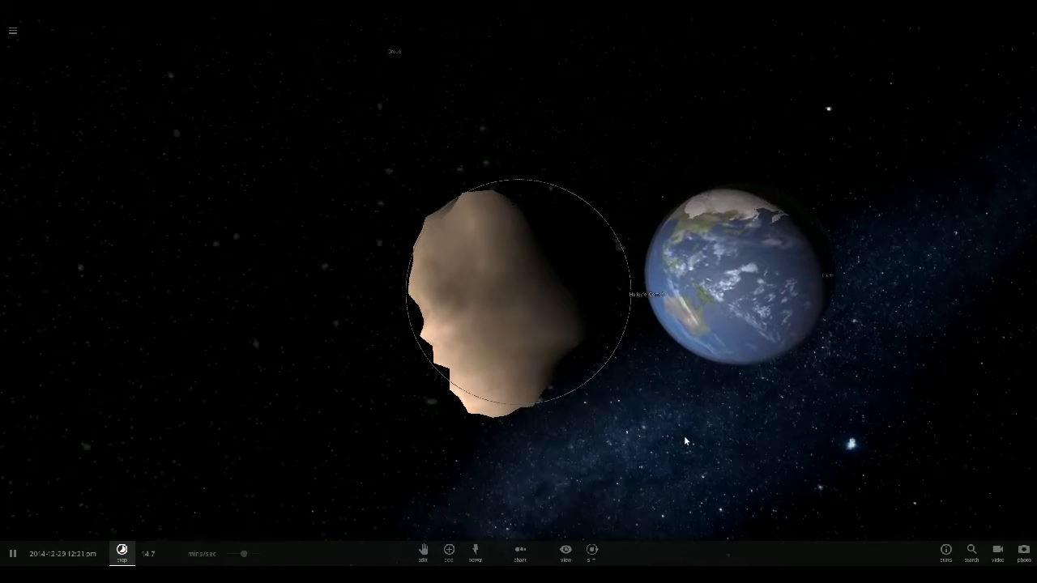
Step: Watch Halley's Comet strike Earth near Japan, zoom out, and reopen the catalog
{"action": "left_click", "coordinate": [121, 553]}
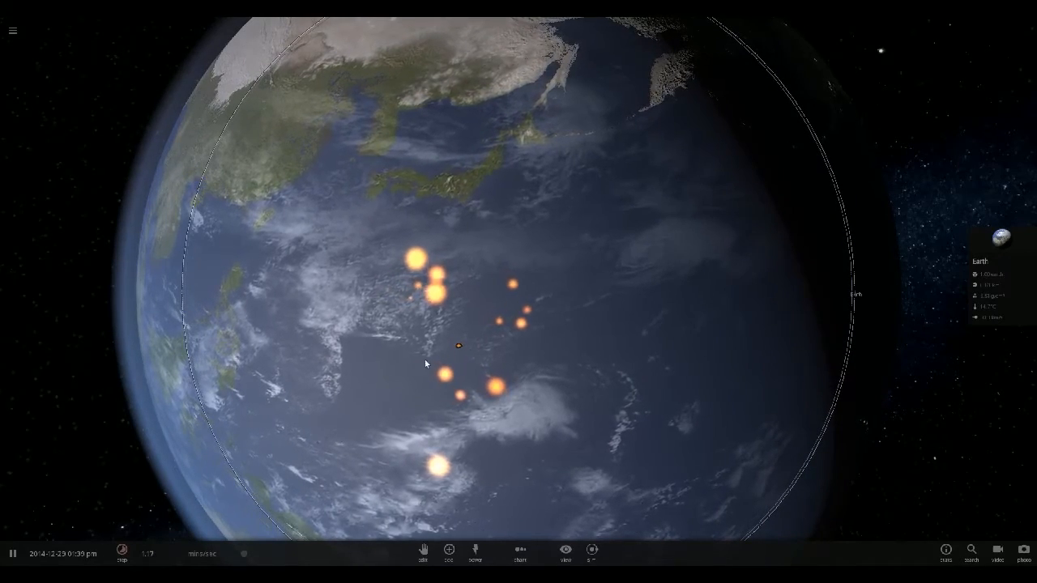
{"action": "scroll", "scroll_direction": "down", "scroll_amount": 3}
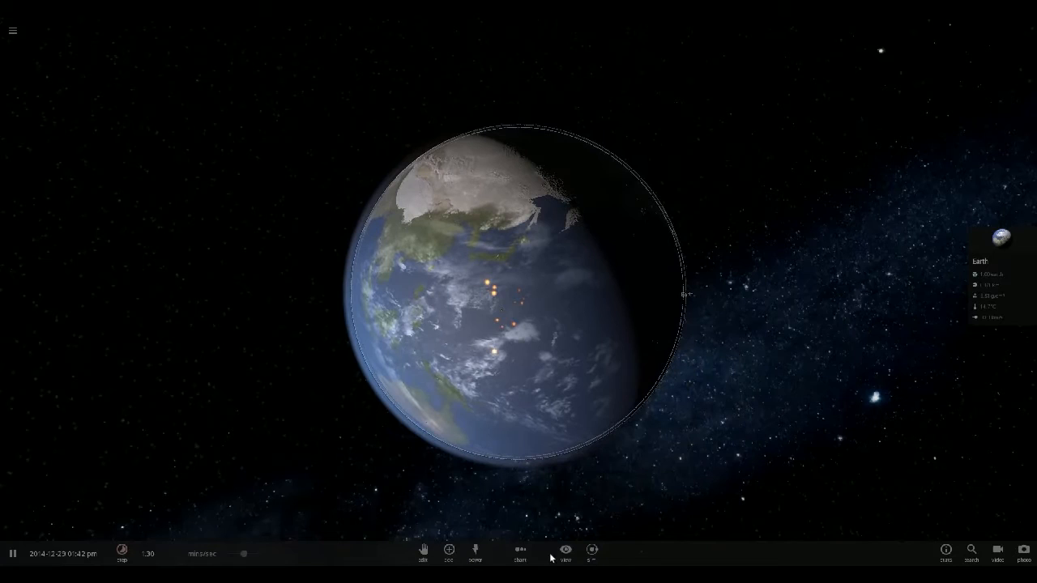
{"action": "left_click", "coordinate": [449, 553]}
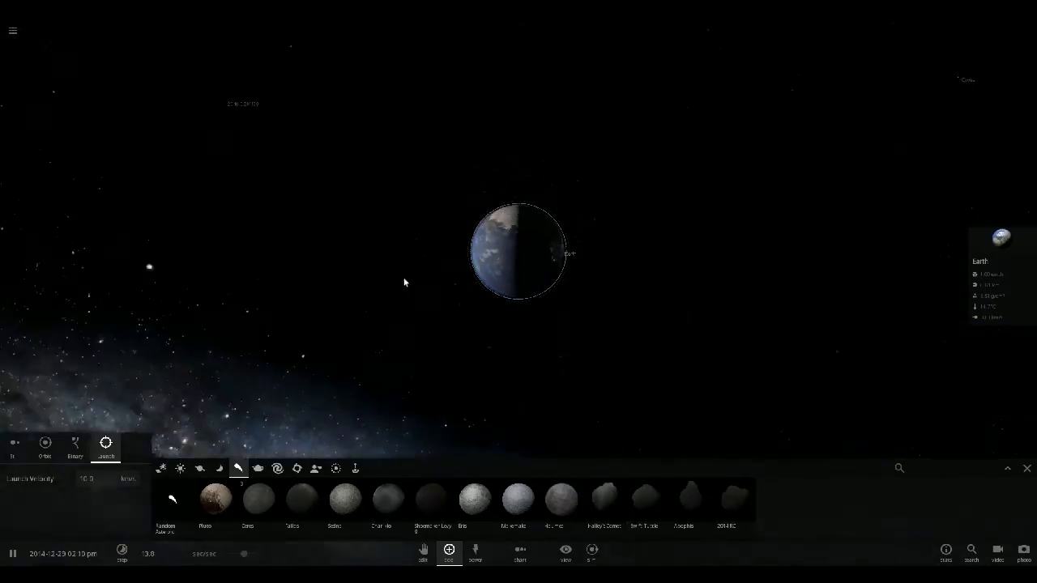
Step: Drag from Earth to launch Swift-Tuttle toward it
{"action": "left_click_drag", "start_coordinate": [405, 282], "coordinate": [93, 74]}
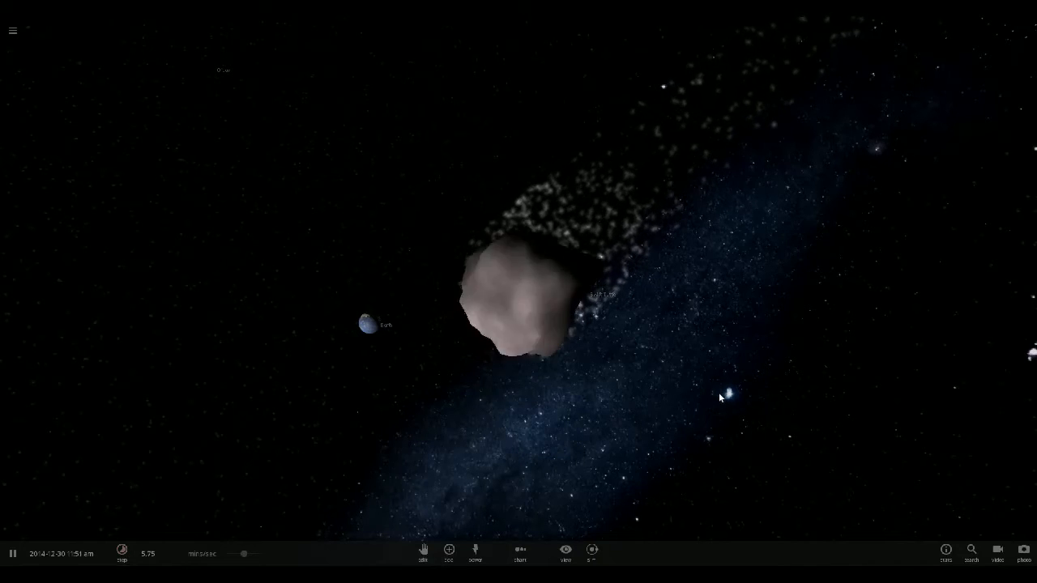
Step: Follow Swift-Tuttle as it closes in on Earth's African side, shedding debris
{"action": "left_click", "coordinate": [122, 551]}
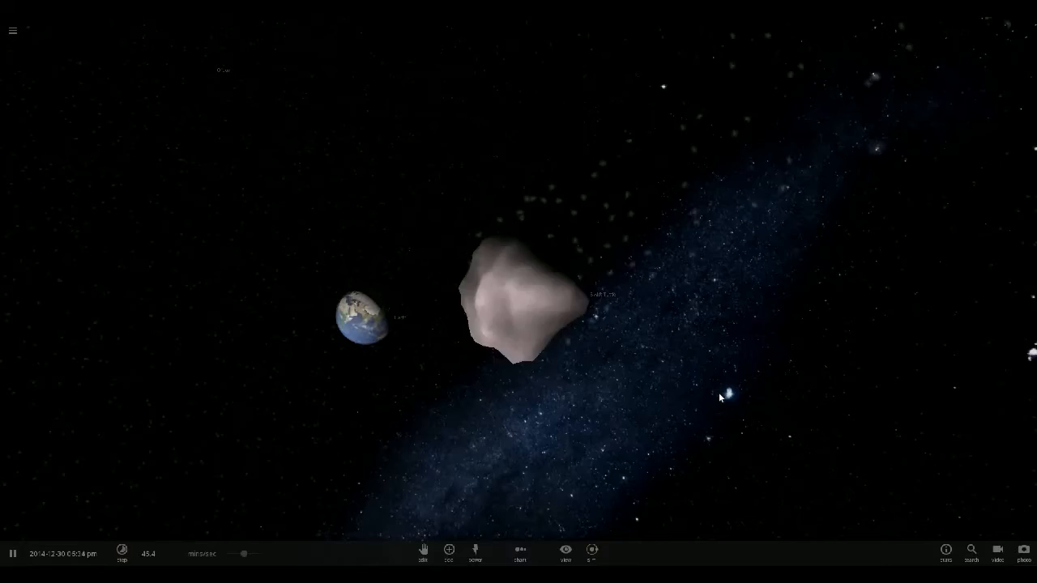
{"action": "left_click", "coordinate": [121, 553]}
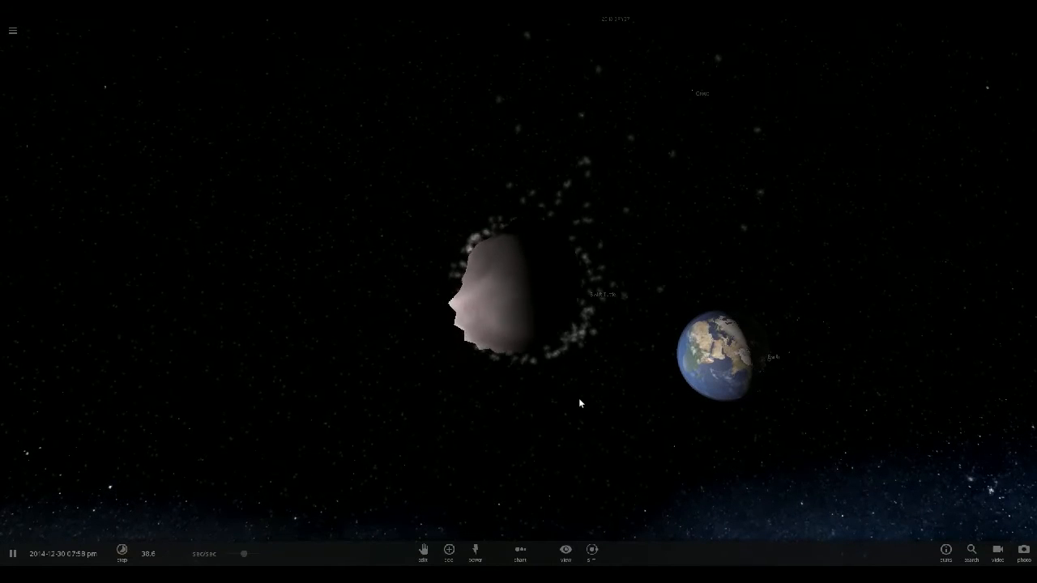
{"action": "left_click", "coordinate": [122, 553]}
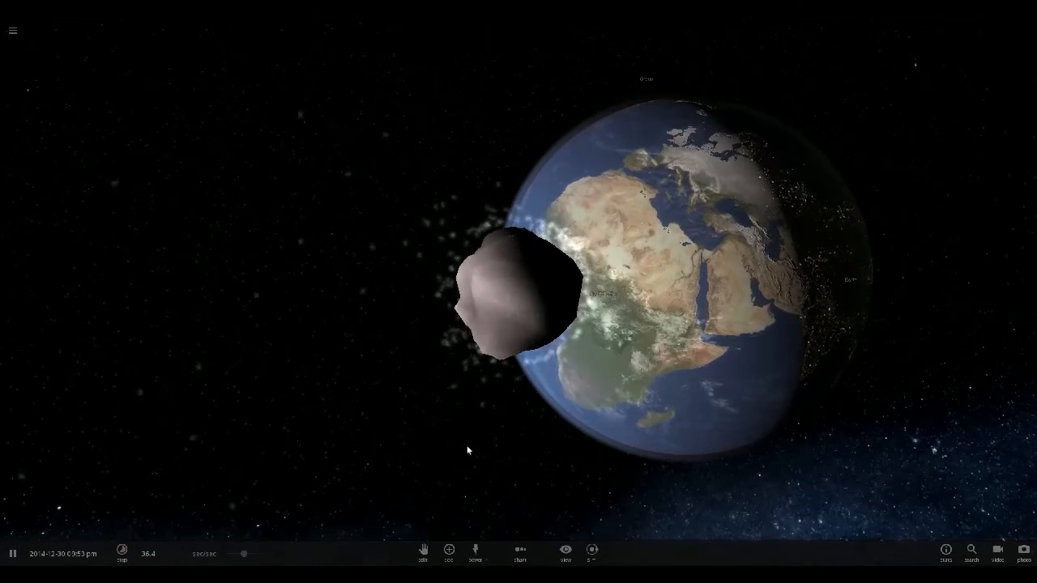
Step: Watch Swift-Tuttle hit Africa, then zoom out to view the whole Earth
{"action": "left_click", "coordinate": [121, 554]}
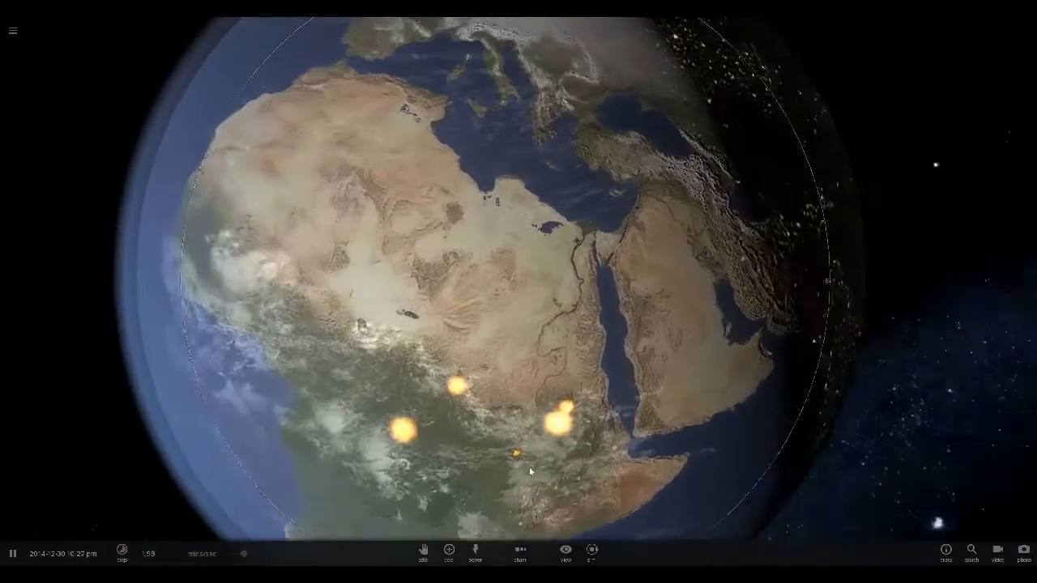
{"action": "scroll", "scroll_direction": "down", "scroll_amount": 3}
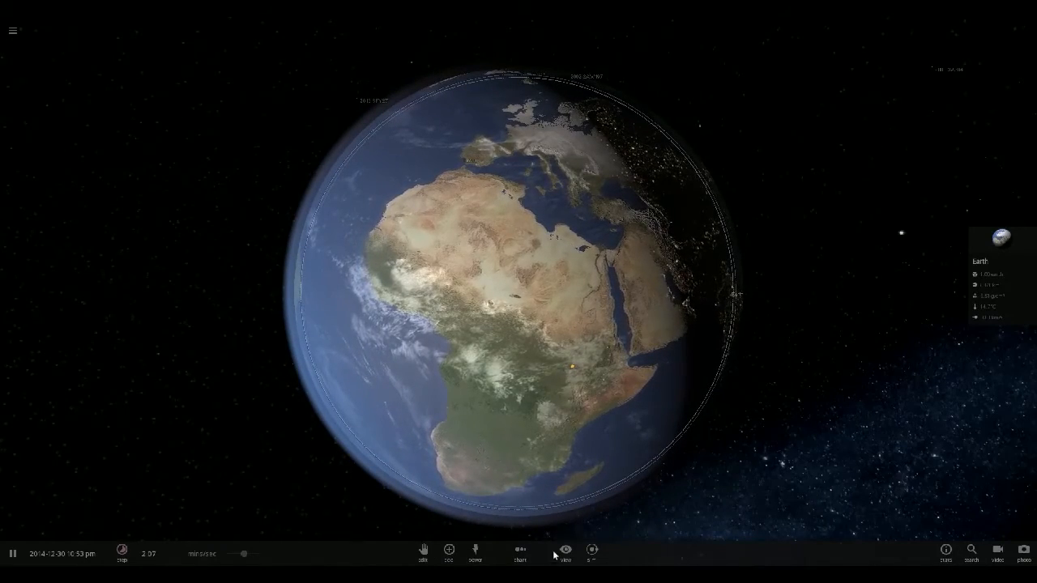
Step: Launch Eris at Earth from the Add catalog, then close the catalog
{"action": "left_click", "coordinate": [449, 556]}
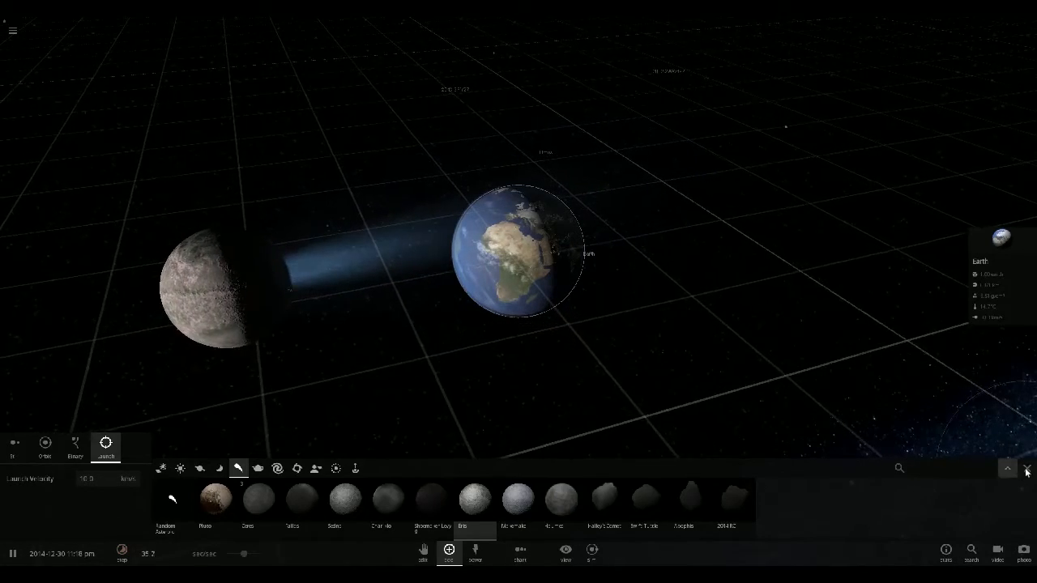
{"action": "left_click", "coordinate": [1027, 470]}
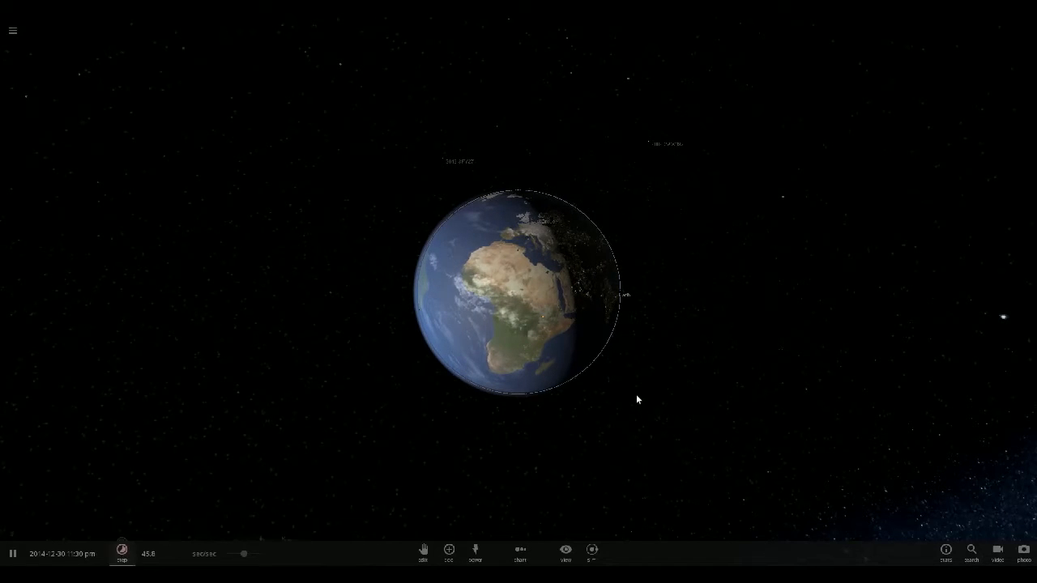
Step: Follow Eris until it reaches Earth's African side, then show the View display options
{"action": "left_click", "coordinate": [122, 553]}
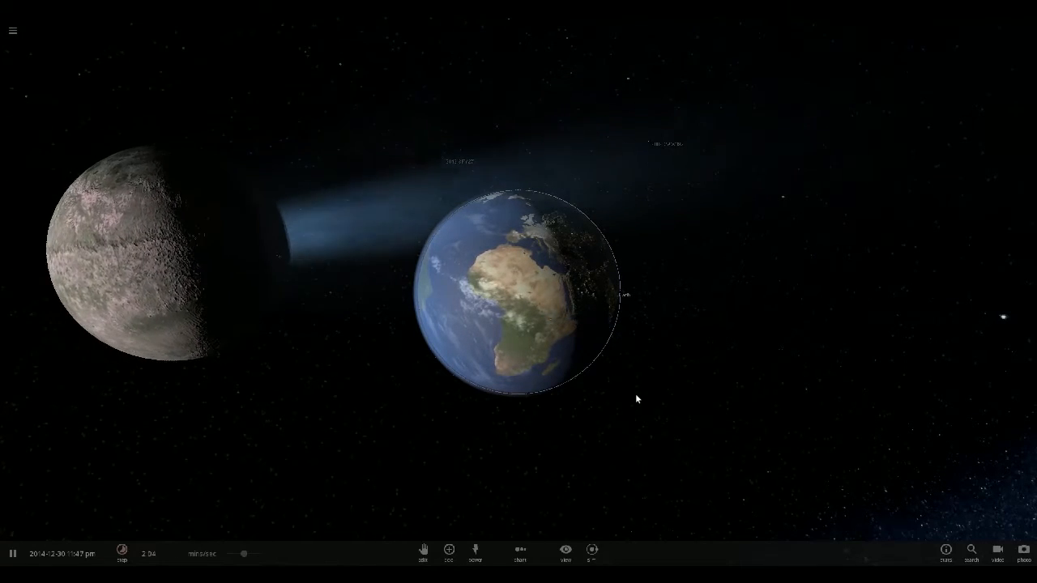
{"action": "left_click", "coordinate": [122, 554]}
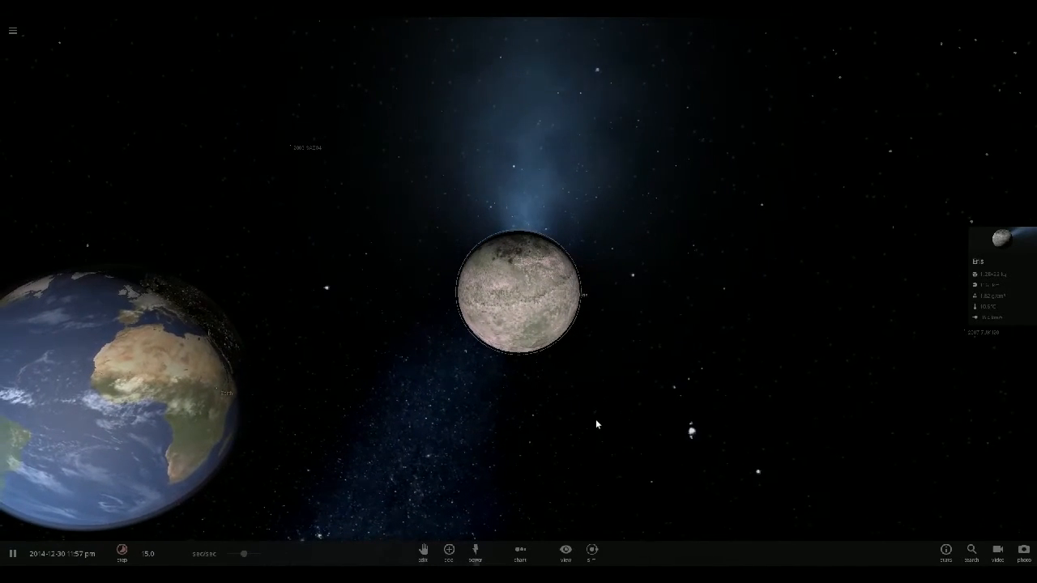
{"action": "left_click", "coordinate": [121, 553]}
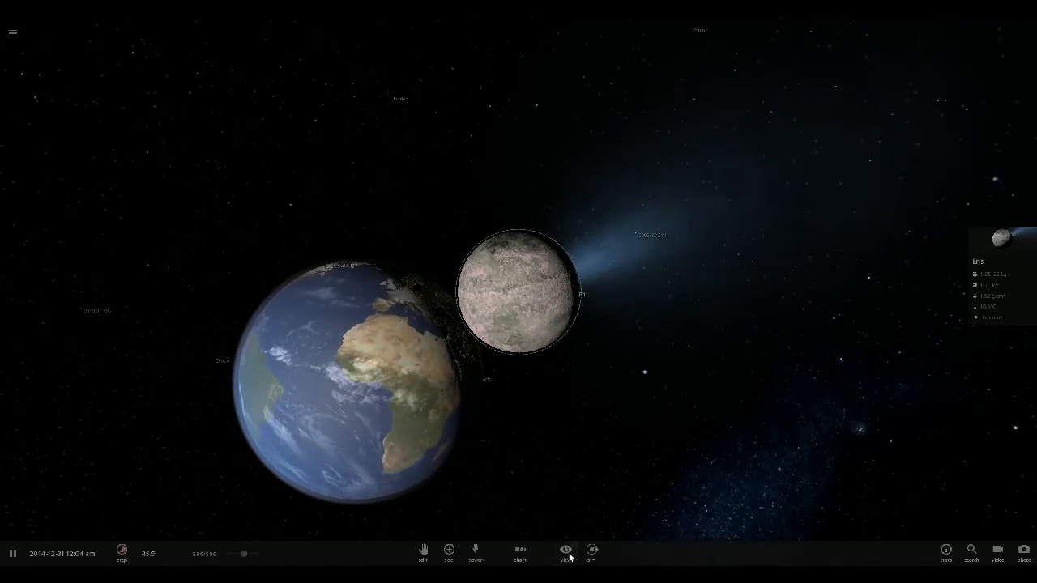
{"action": "left_click", "coordinate": [566, 553]}
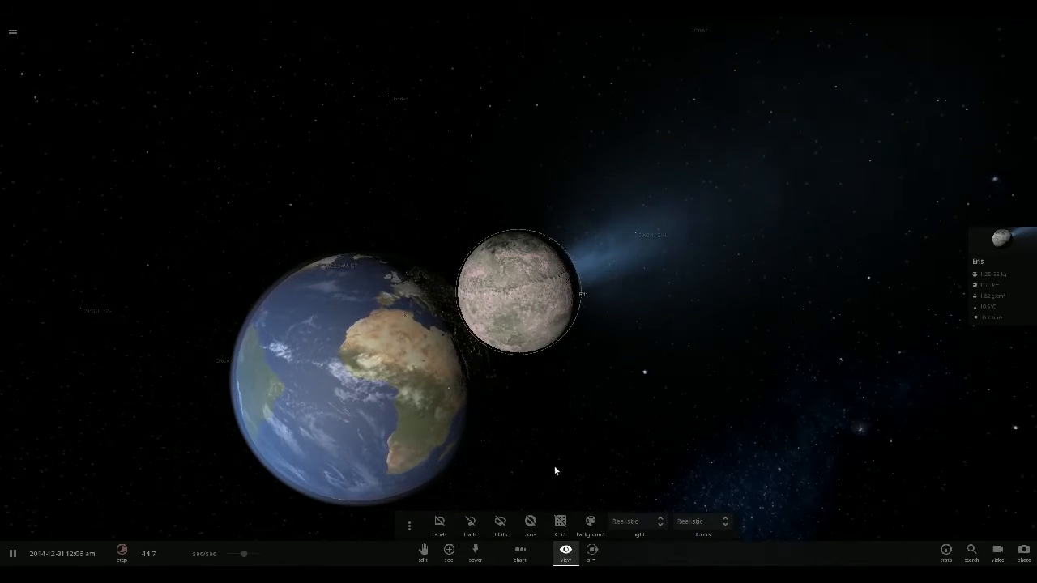